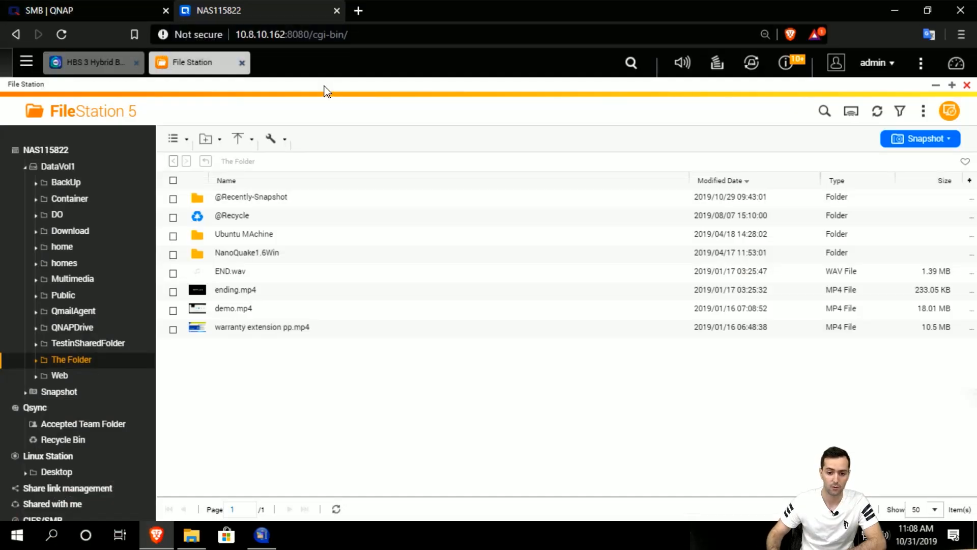
# Show the Download Backup qdff job details under Backup & Restore in Hybrid Backup Sync
pyautogui.click(93, 62)
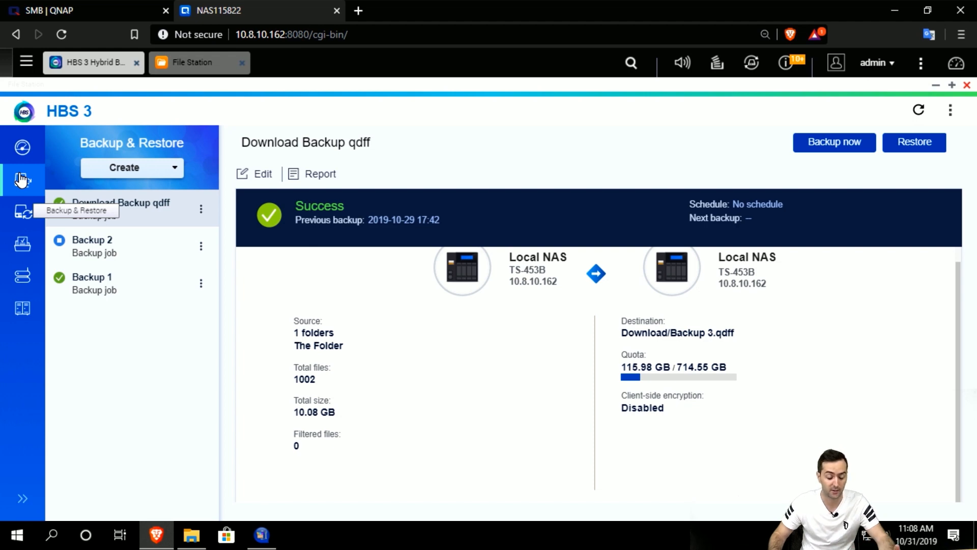
# Go to the HBS 3 overview page with QuDedup Extract Tool downloads for Windows, Mac and Ubuntu
pyautogui.click(22, 147)
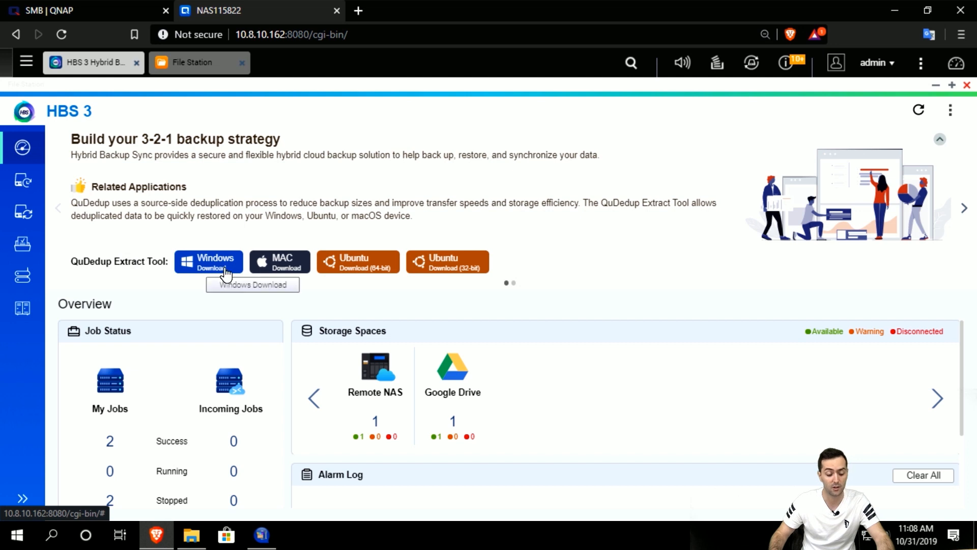
pyautogui.moveTo(140, 282)
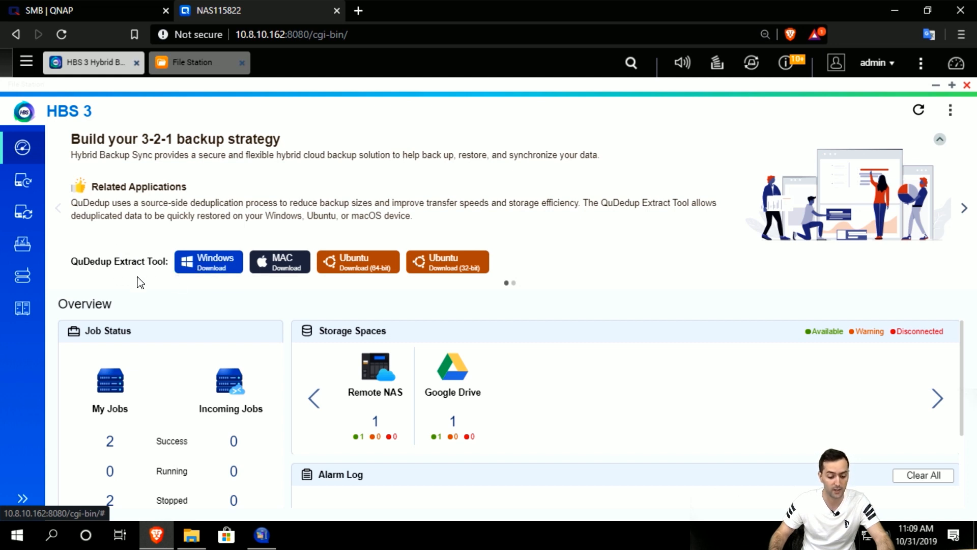
pyautogui.moveTo(280, 262)
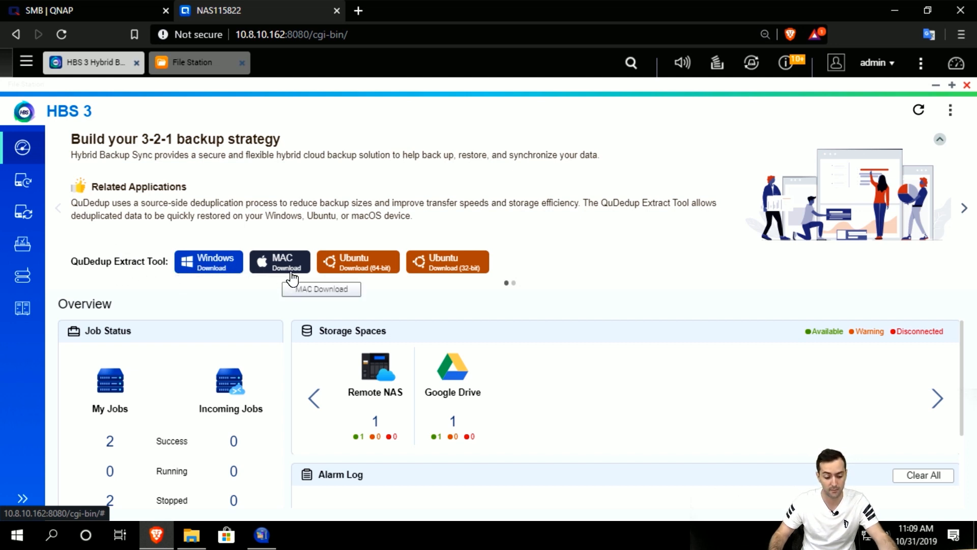
pyautogui.moveTo(440, 287)
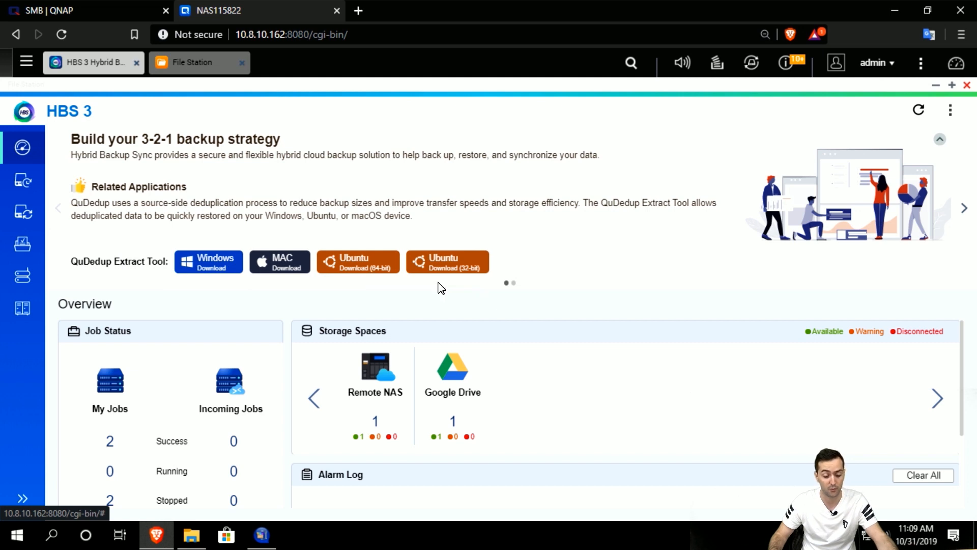
pyautogui.moveTo(458, 284)
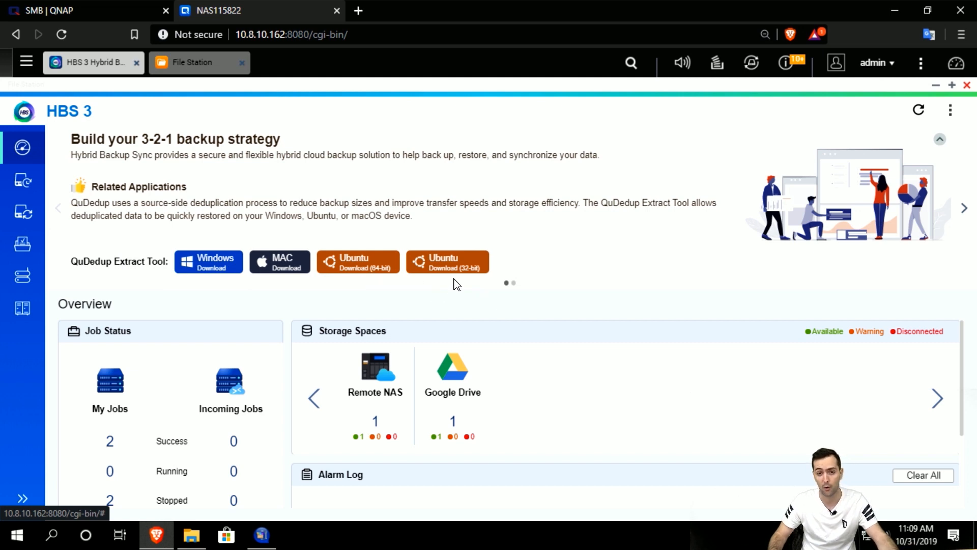
pyautogui.moveTo(218, 281)
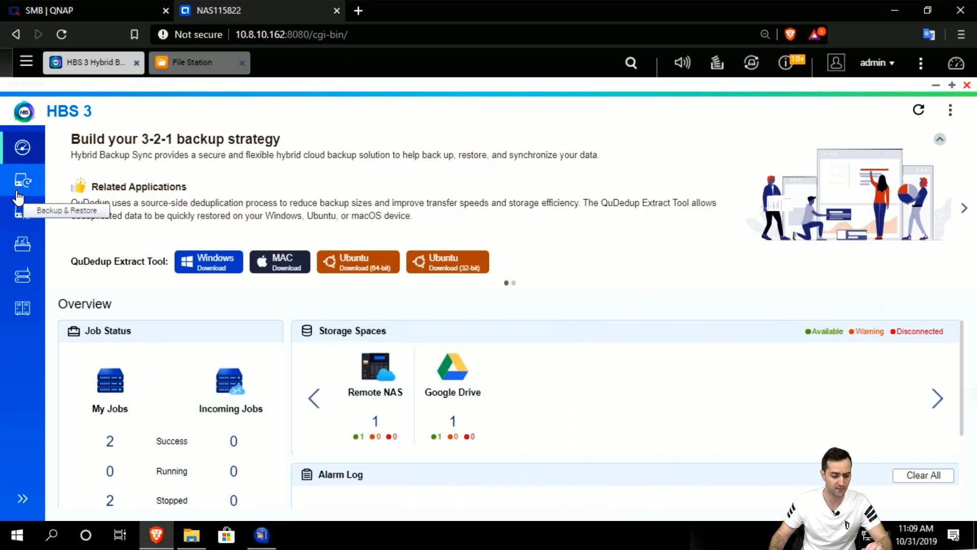
# Return to the Download Backup qdff job and bring up the Download share in File Explorer
pyautogui.click(23, 182)
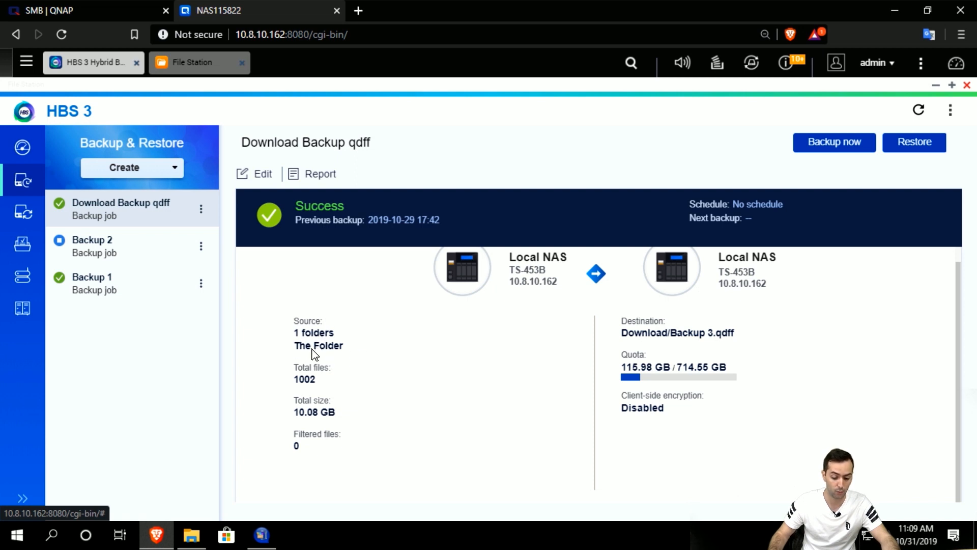
pyautogui.moveTo(704, 350)
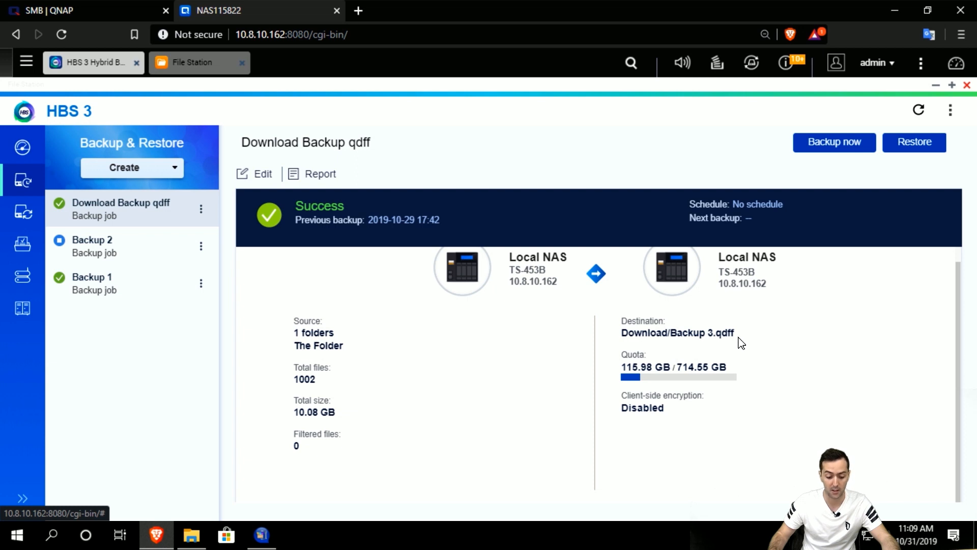
pyautogui.moveTo(314, 416)
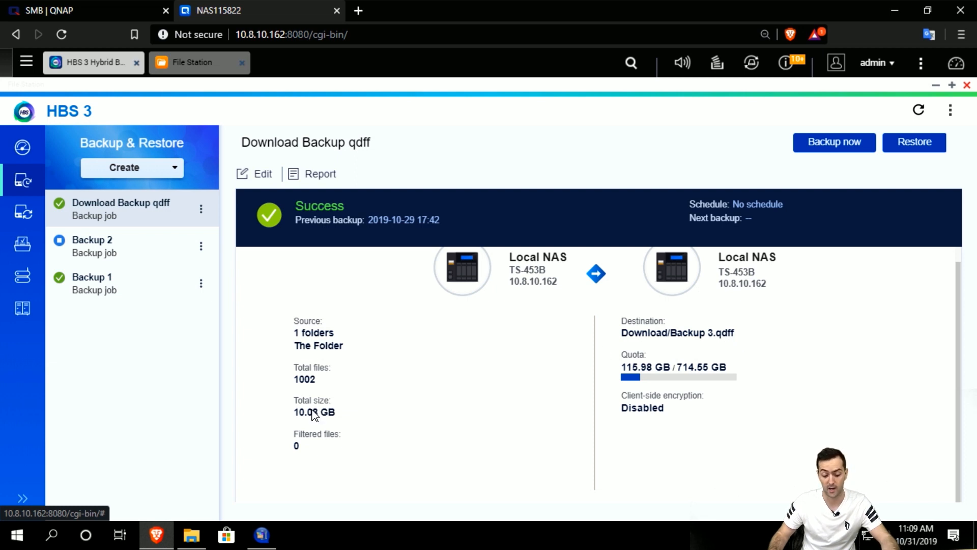
pyautogui.moveTo(308, 425)
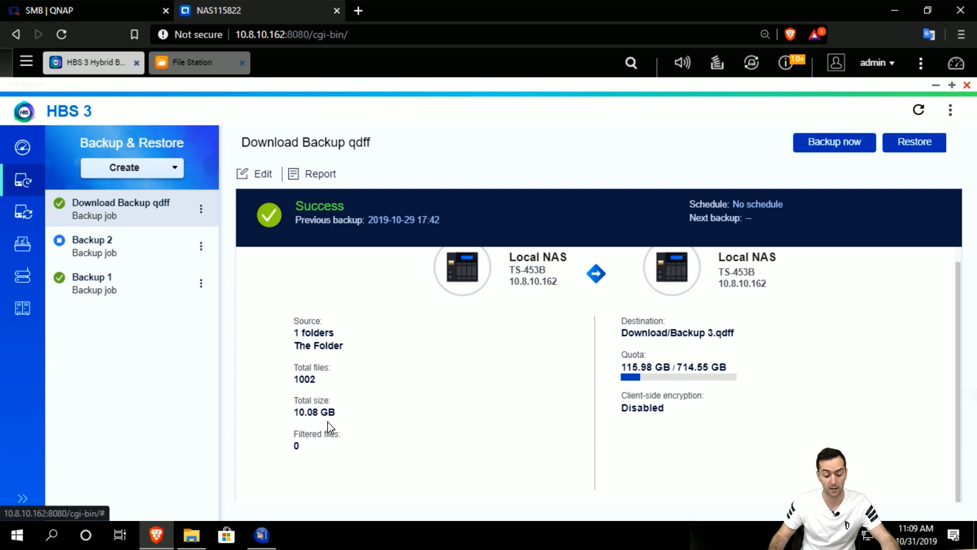
pyautogui.moveTo(340, 432)
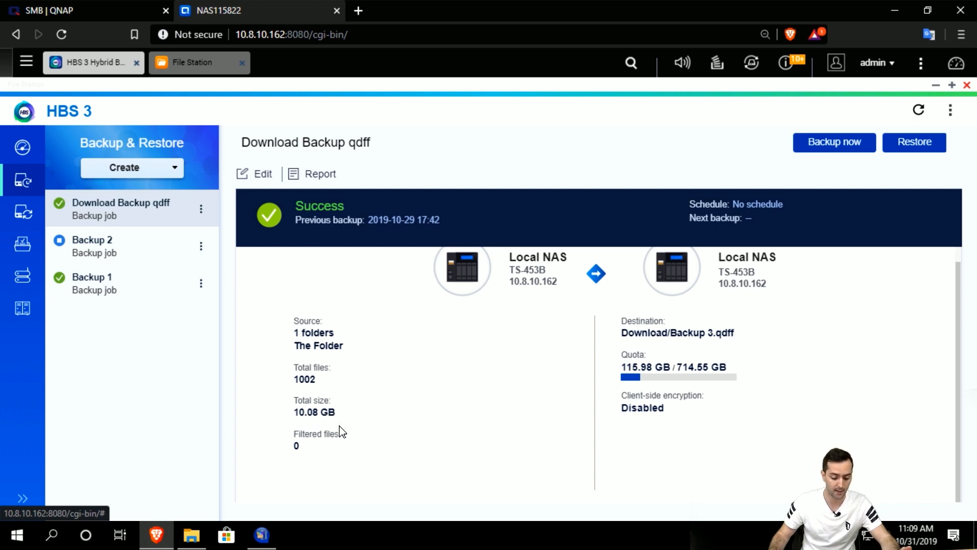
pyautogui.click(190, 535)
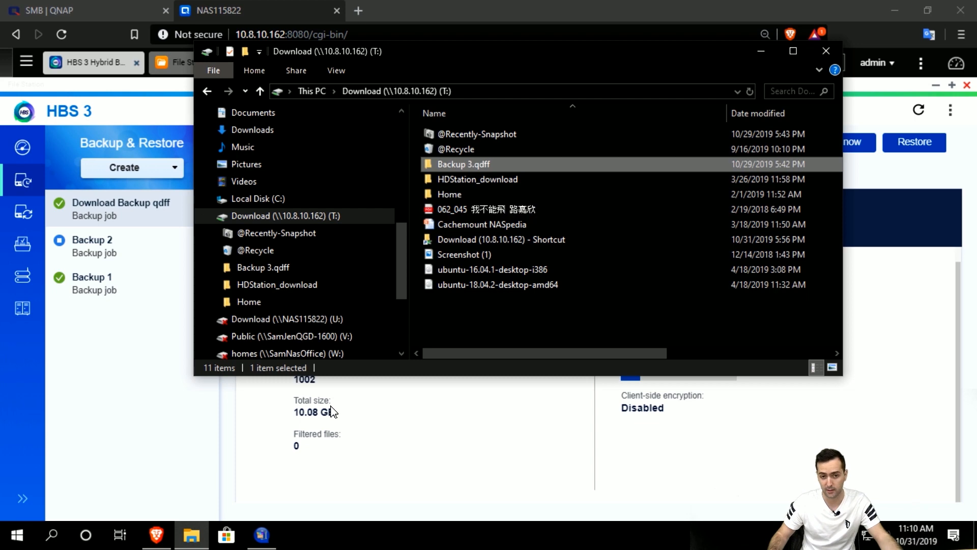
# Reveal Backup 3.qdff's contents: dedup, filedesc and two QNAPHybridBackupSync files
pyautogui.click(826, 51)
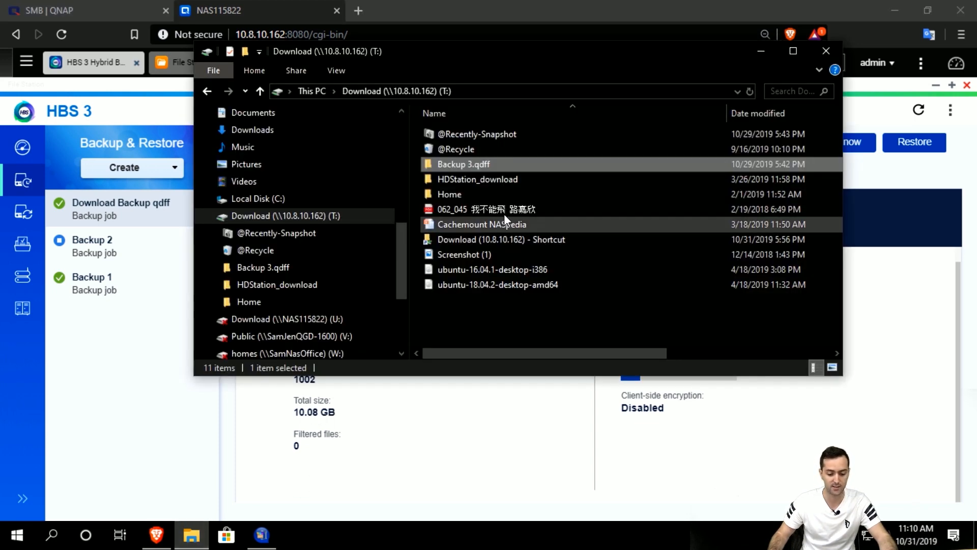
pyautogui.moveTo(486, 209)
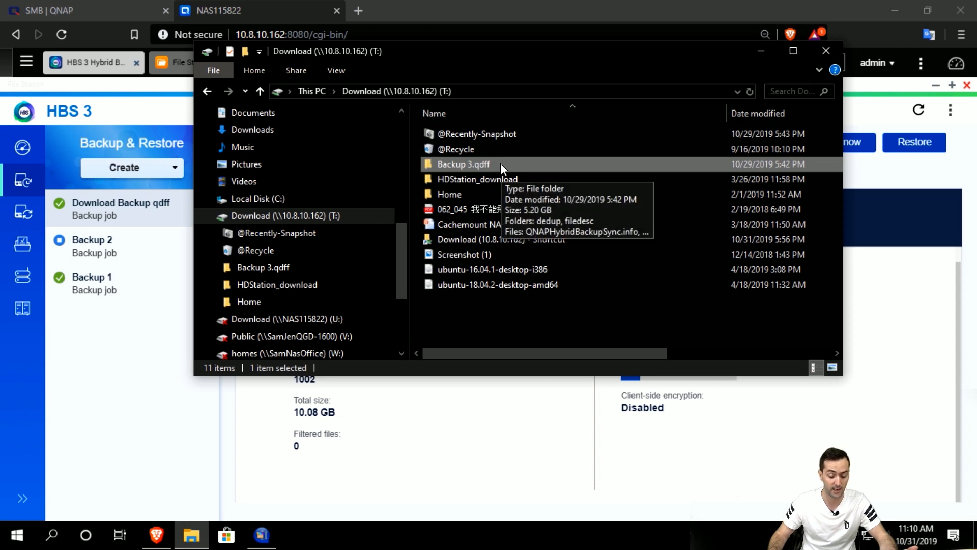
pyautogui.doubleClick(463, 164)
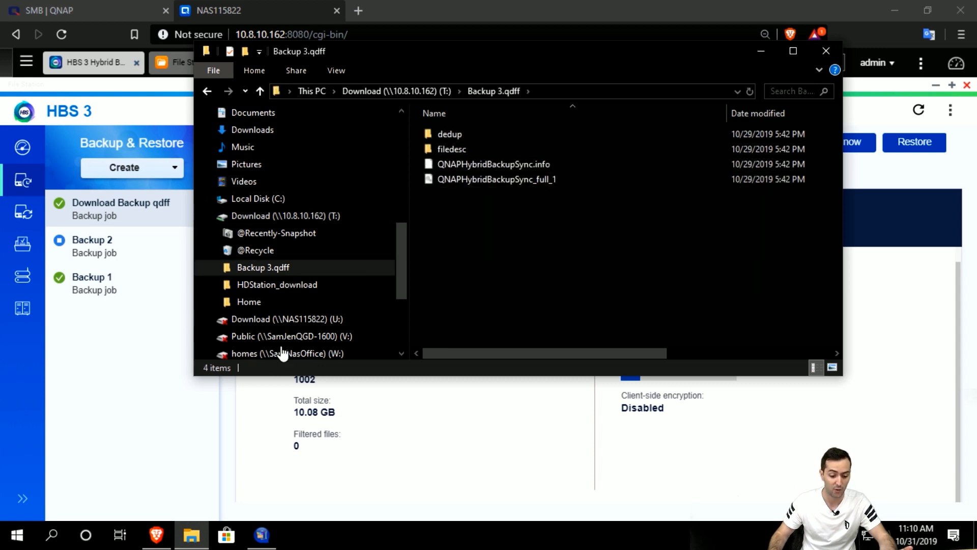
pyautogui.click(451, 149)
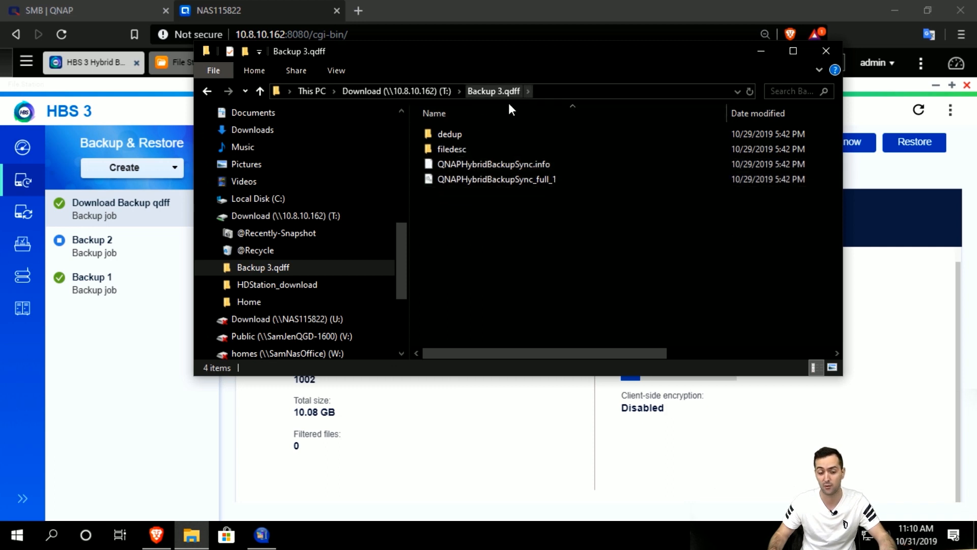
pyautogui.moveTo(394, 428)
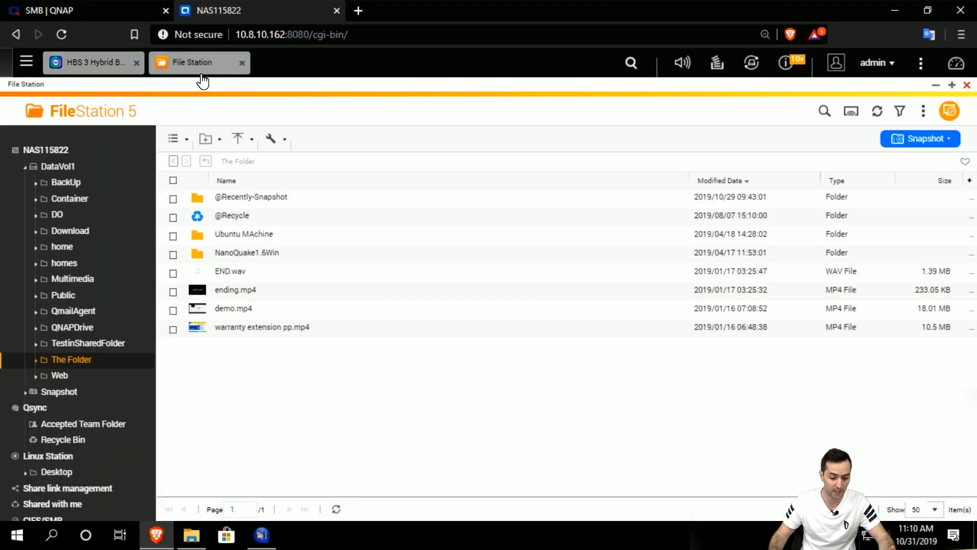
# Launch the QuDedup Extract Tool for Windows from the taskbar
pyautogui.click(262, 327)
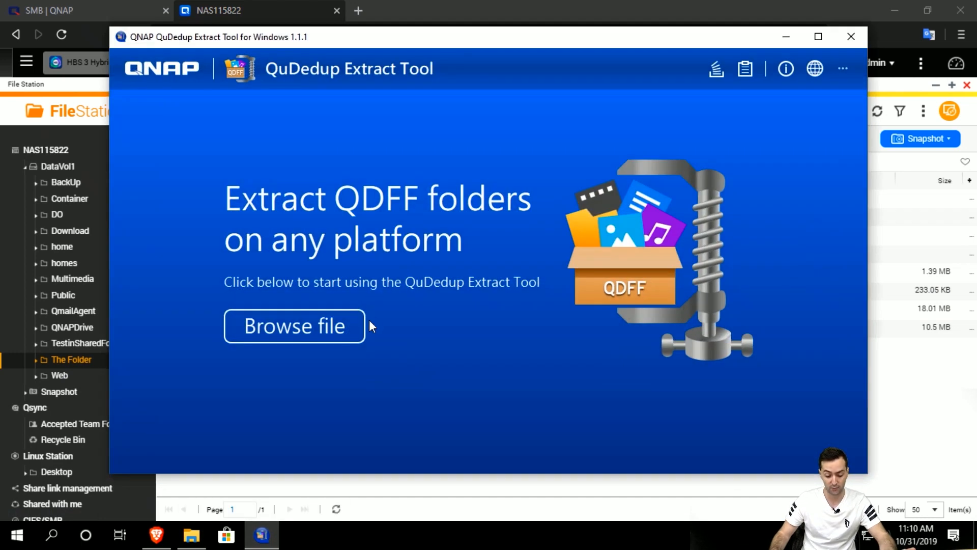
# Load Backup 3.qdff from the Download (T:) share as the extraction source
pyautogui.click(295, 326)
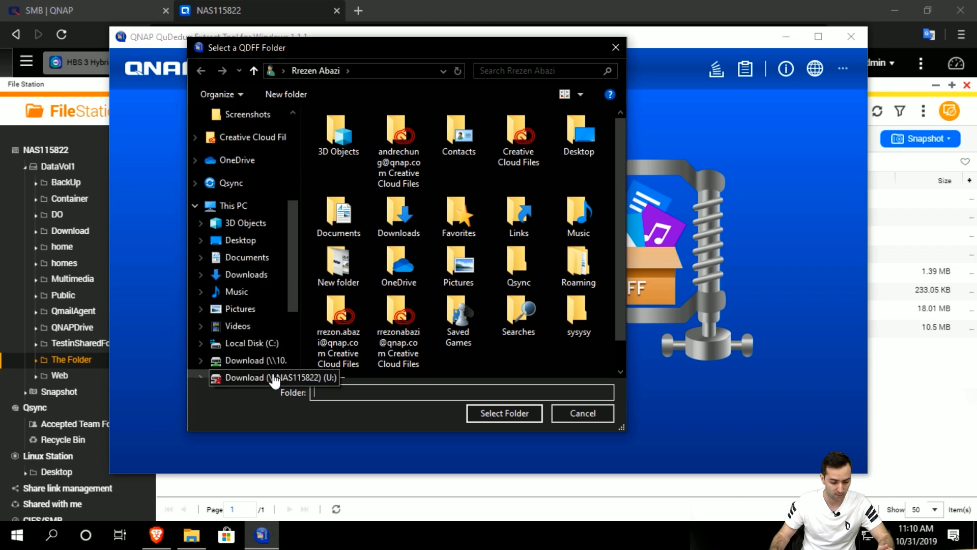
pyautogui.click(274, 377)
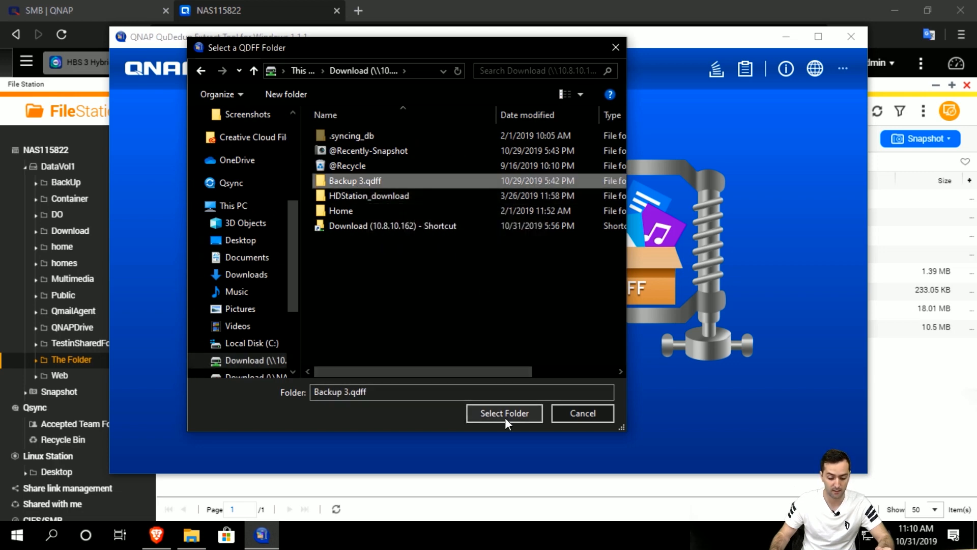
pyautogui.click(504, 412)
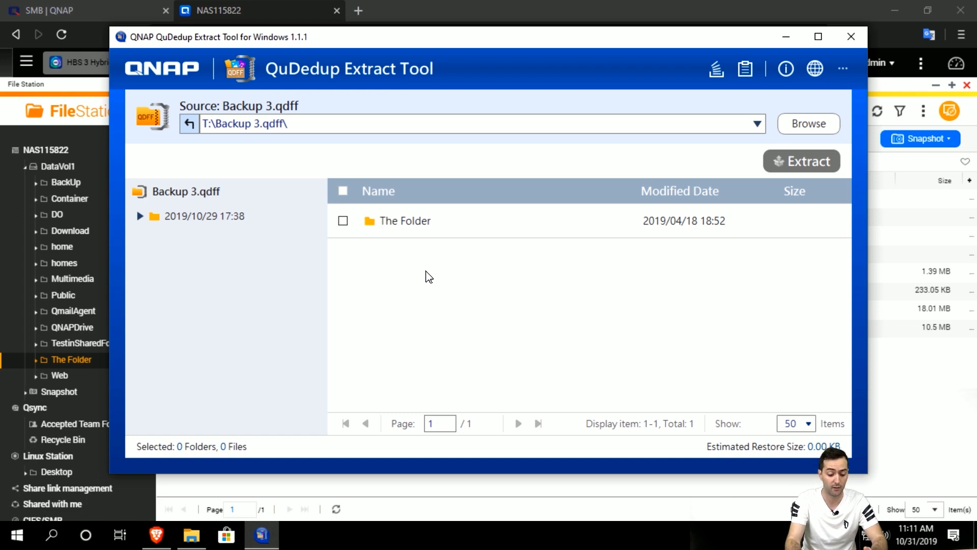
# Browse the 2019/10/29 17:38 version's The Folder and mark it for extraction (10.08 GB)
pyautogui.click(140, 215)
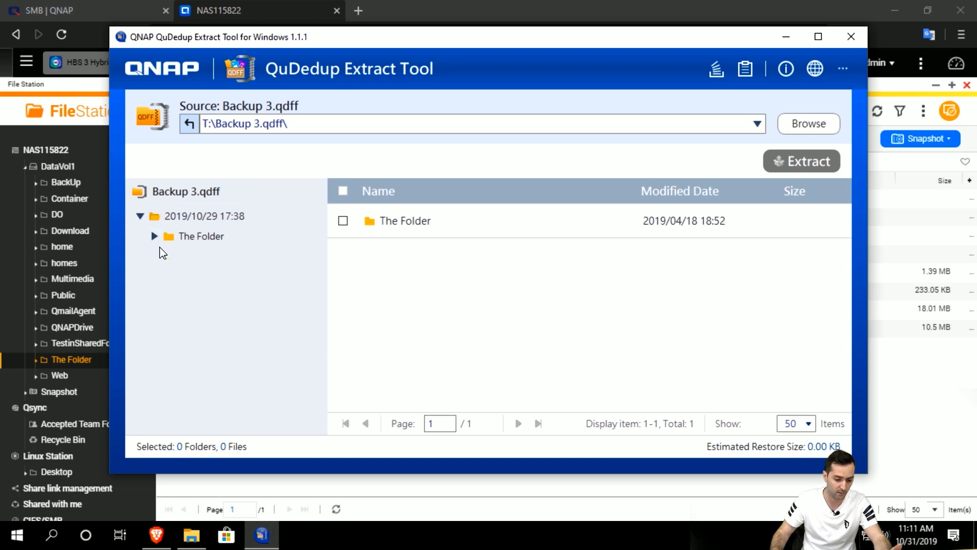
pyautogui.click(205, 216)
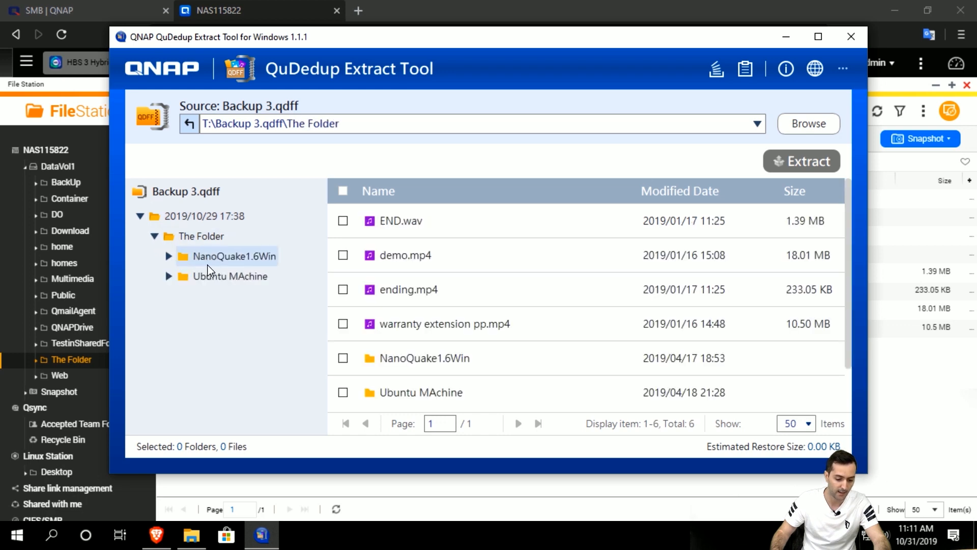
pyautogui.click(229, 276)
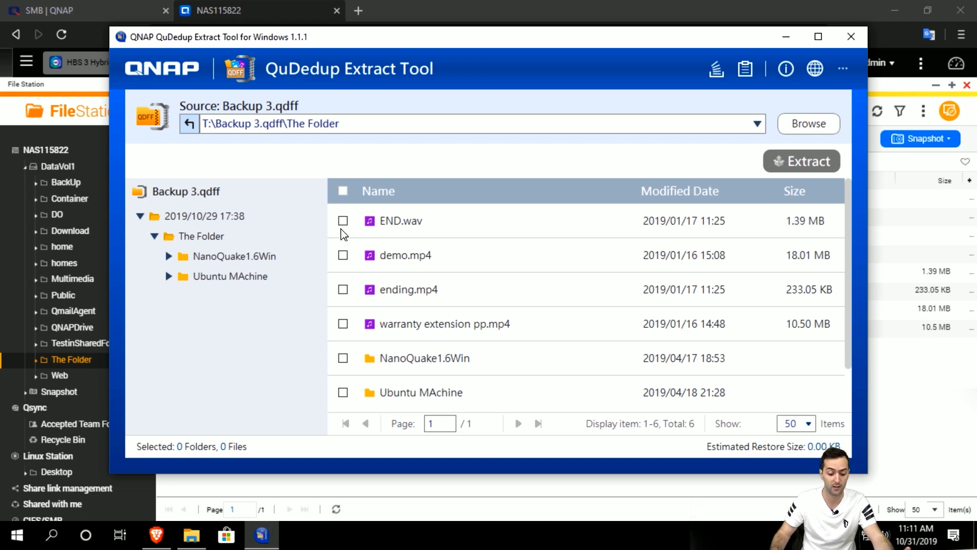
pyautogui.click(344, 289)
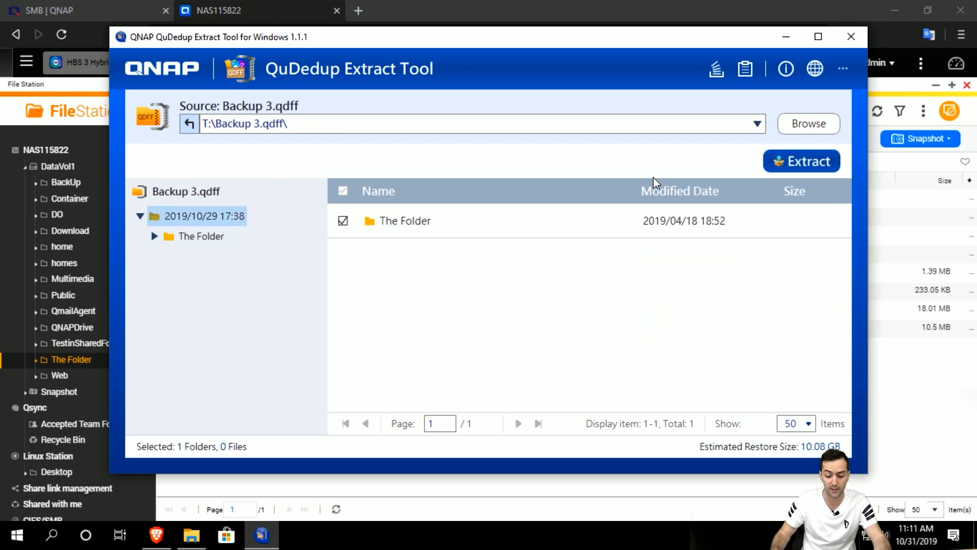
# Extract The Folder into Documents, acknowledging the size notice and skipping existing files
pyautogui.click(803, 161)
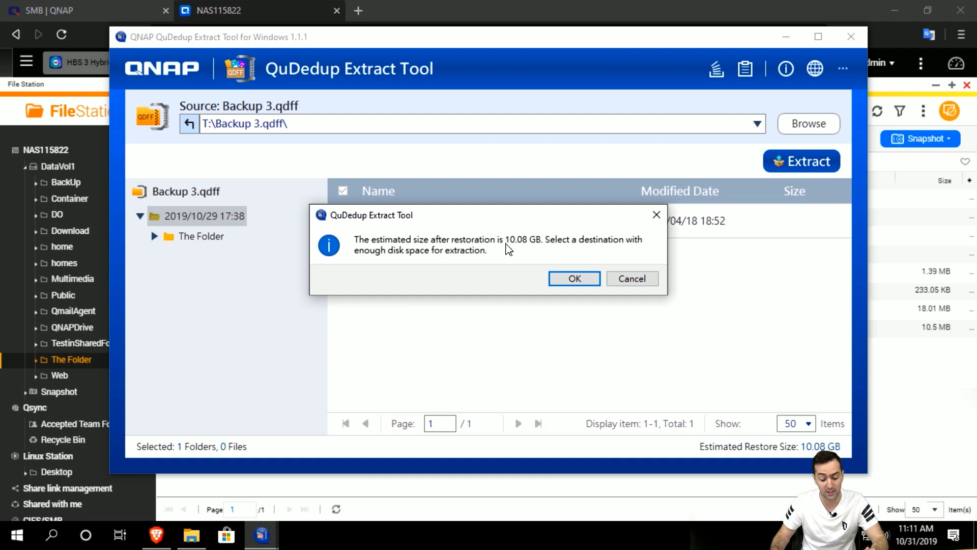
pyautogui.moveTo(543, 251)
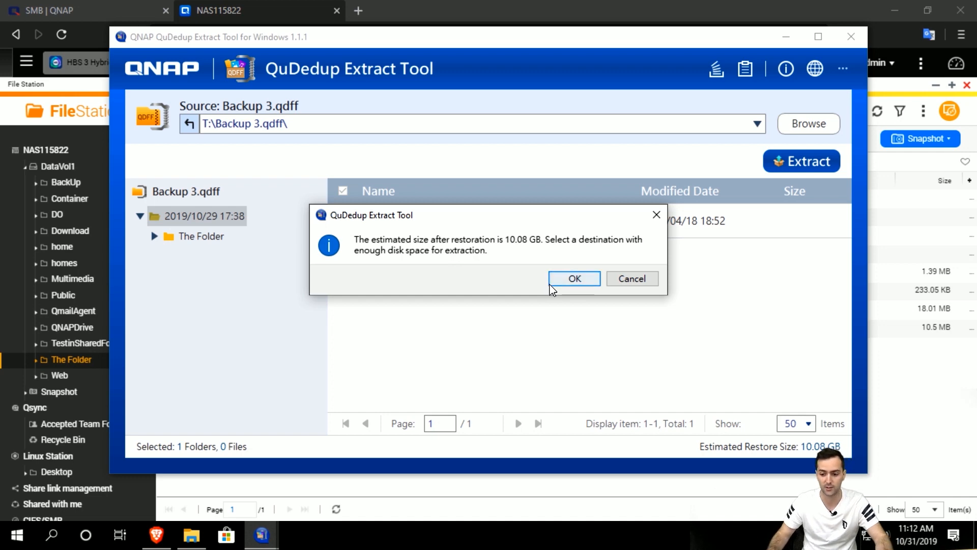
pyautogui.click(574, 278)
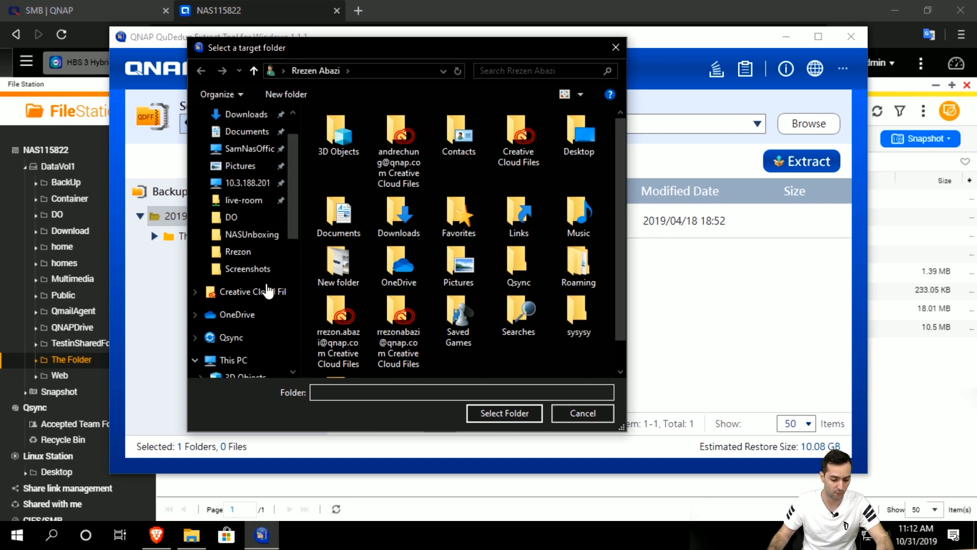
pyautogui.scroll(-3)
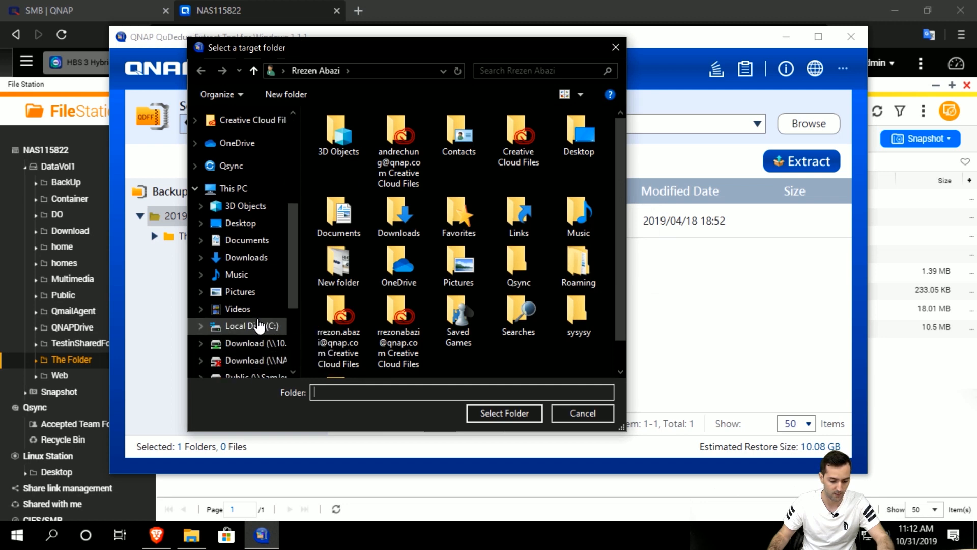
pyautogui.scroll(-3)
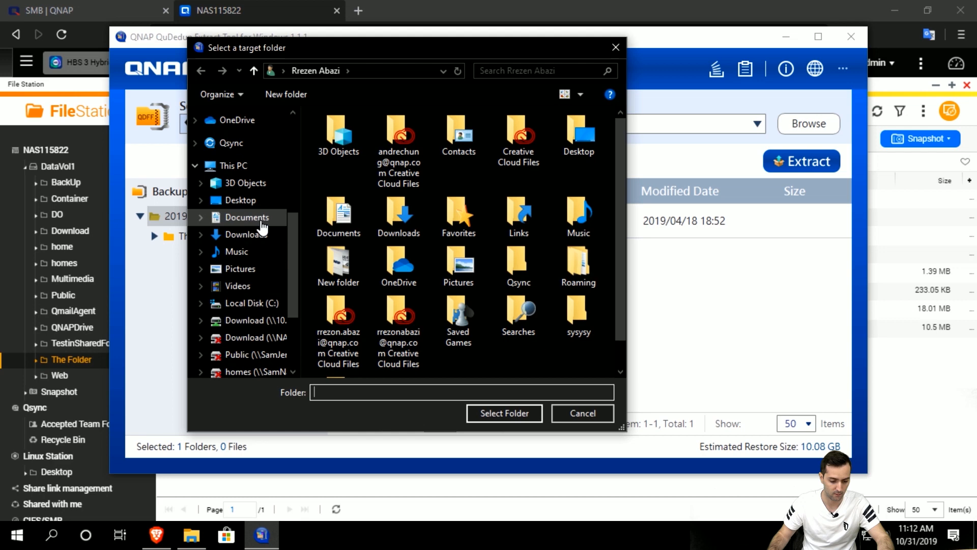
pyautogui.click(504, 412)
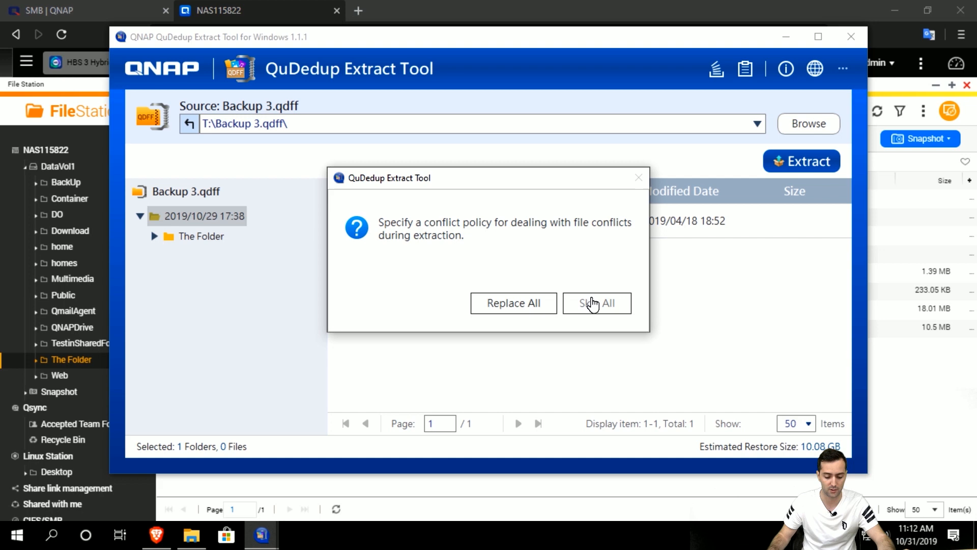
pyautogui.click(597, 303)
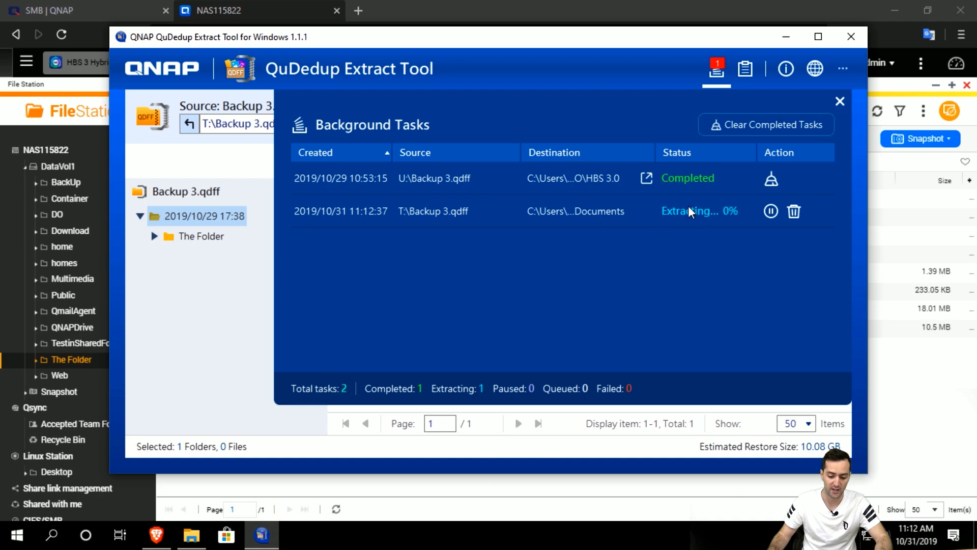
pyautogui.moveTo(721, 221)
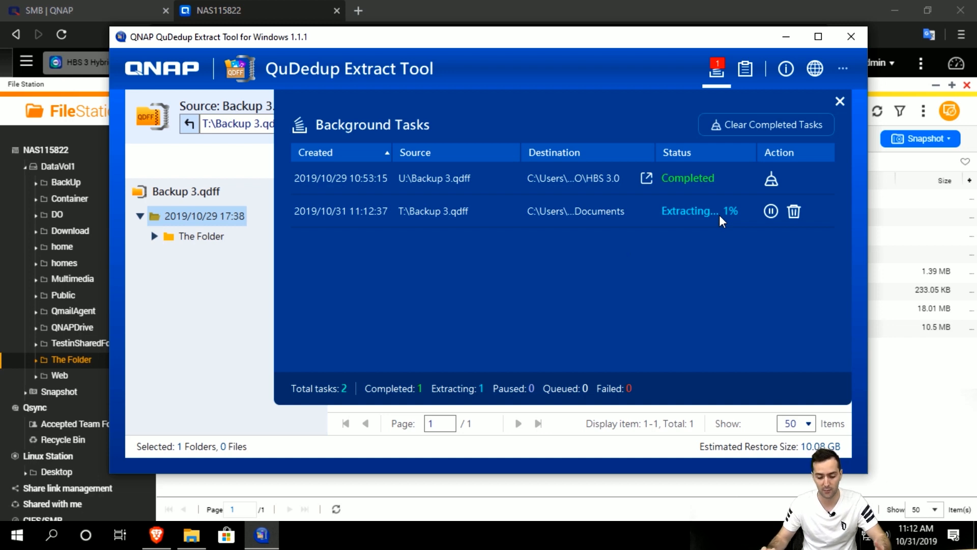
pyautogui.moveTo(538, 209)
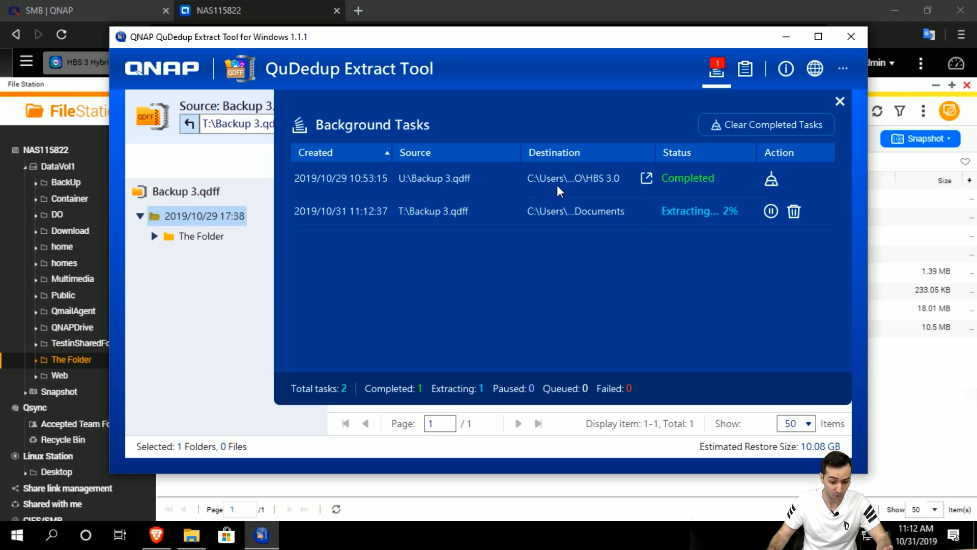
pyautogui.moveTo(699, 194)
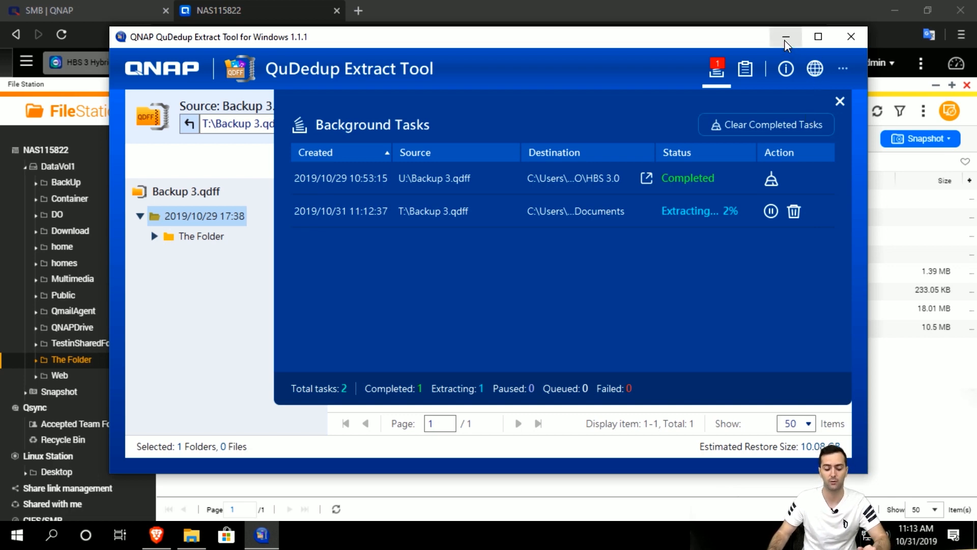
# Minimize the extraction tool to show the Download (T:) share with Backup 3.qdff
pyautogui.click(786, 37)
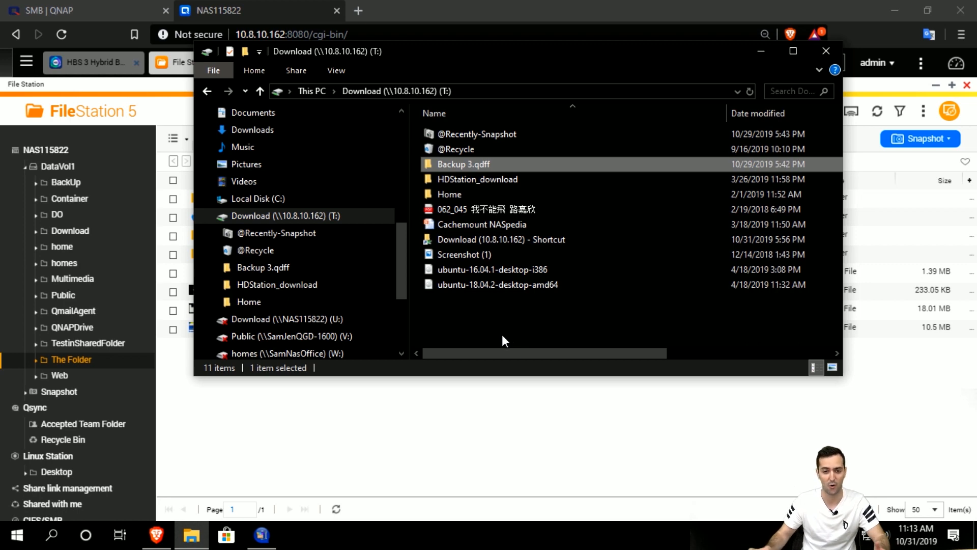
pyautogui.moveTo(493, 373)
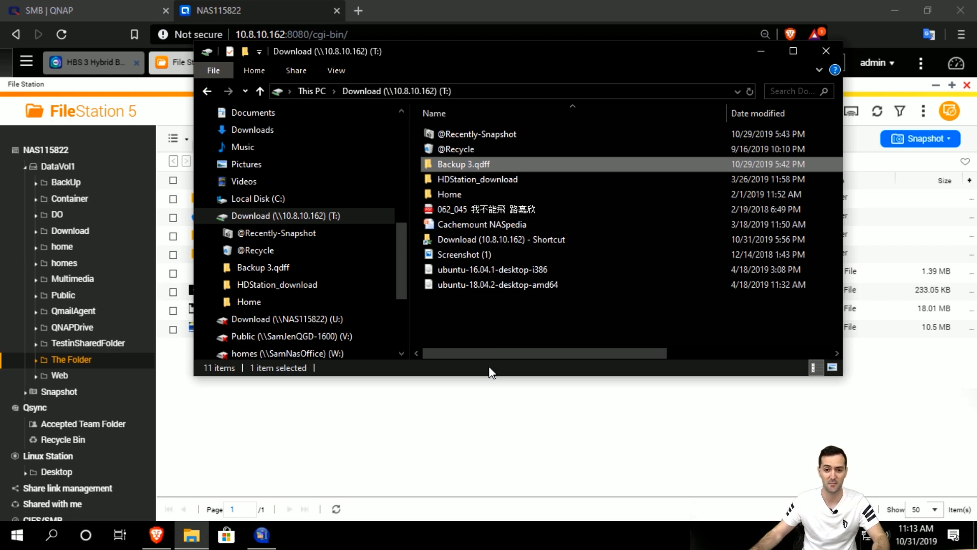